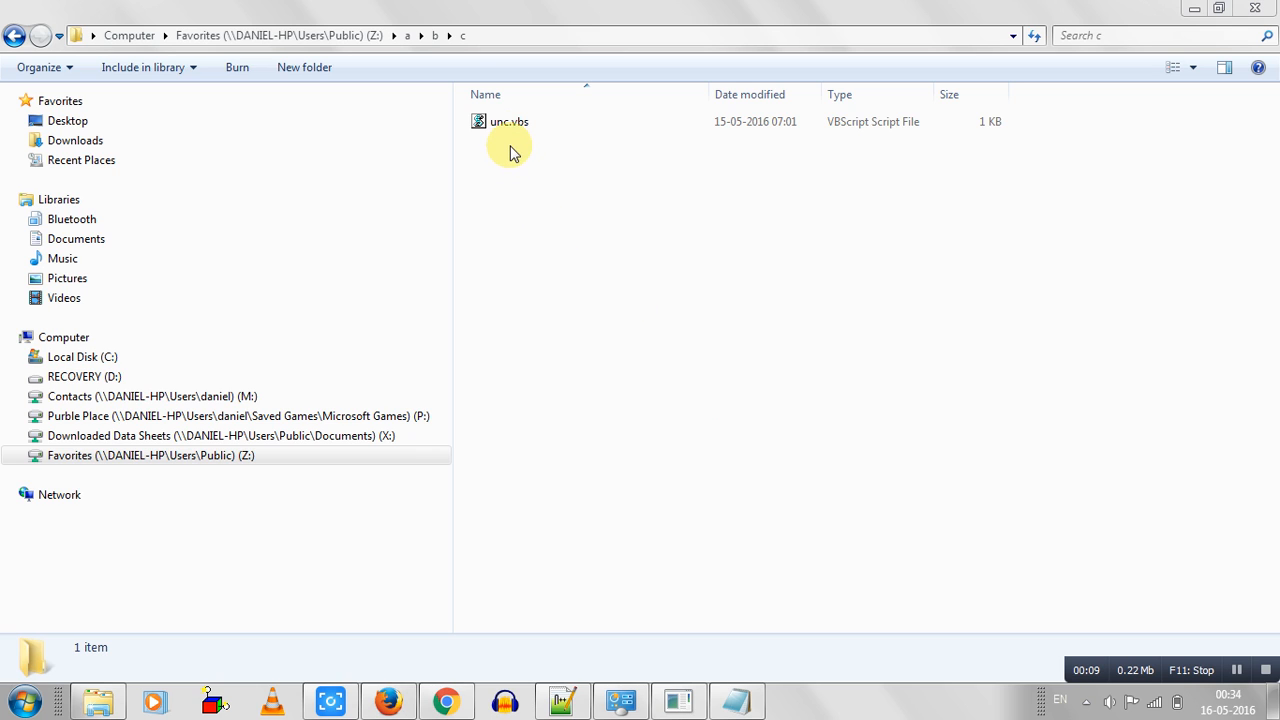
Step: Navigate to the top of the Favorites (Z:) mapped drive listing folder a
left_click(508, 122)
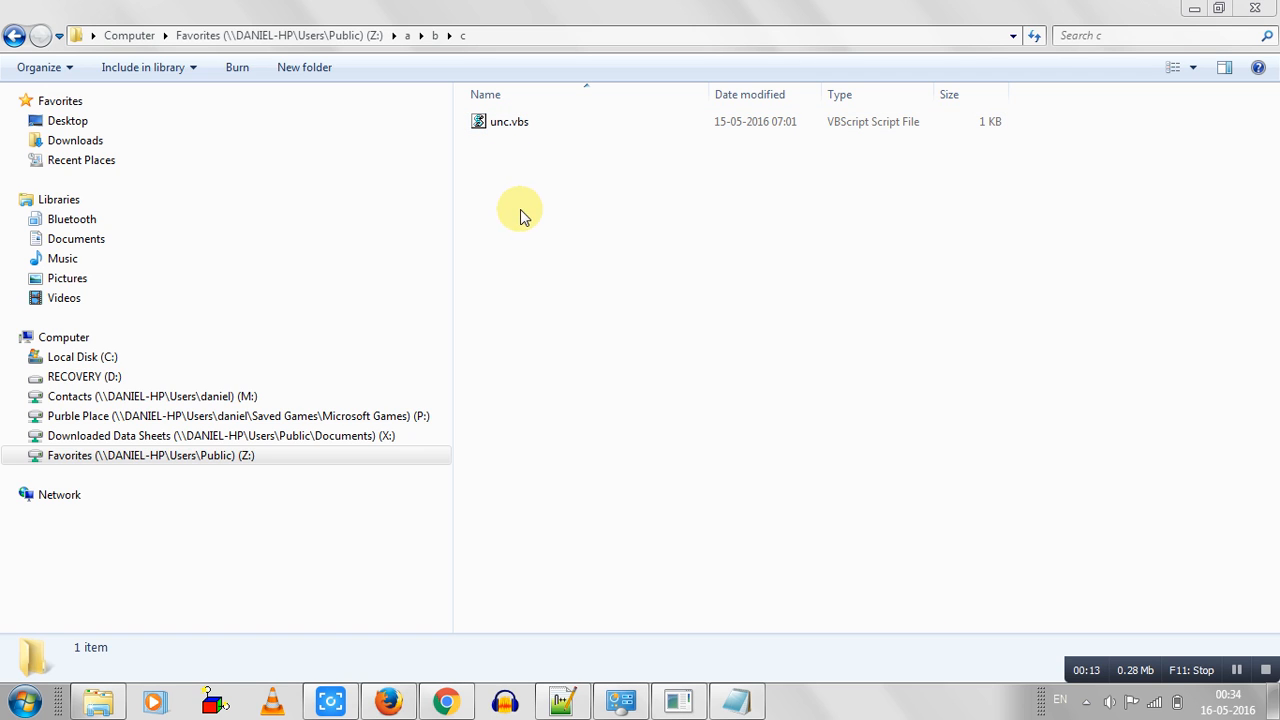
mouse_move(540, 224)
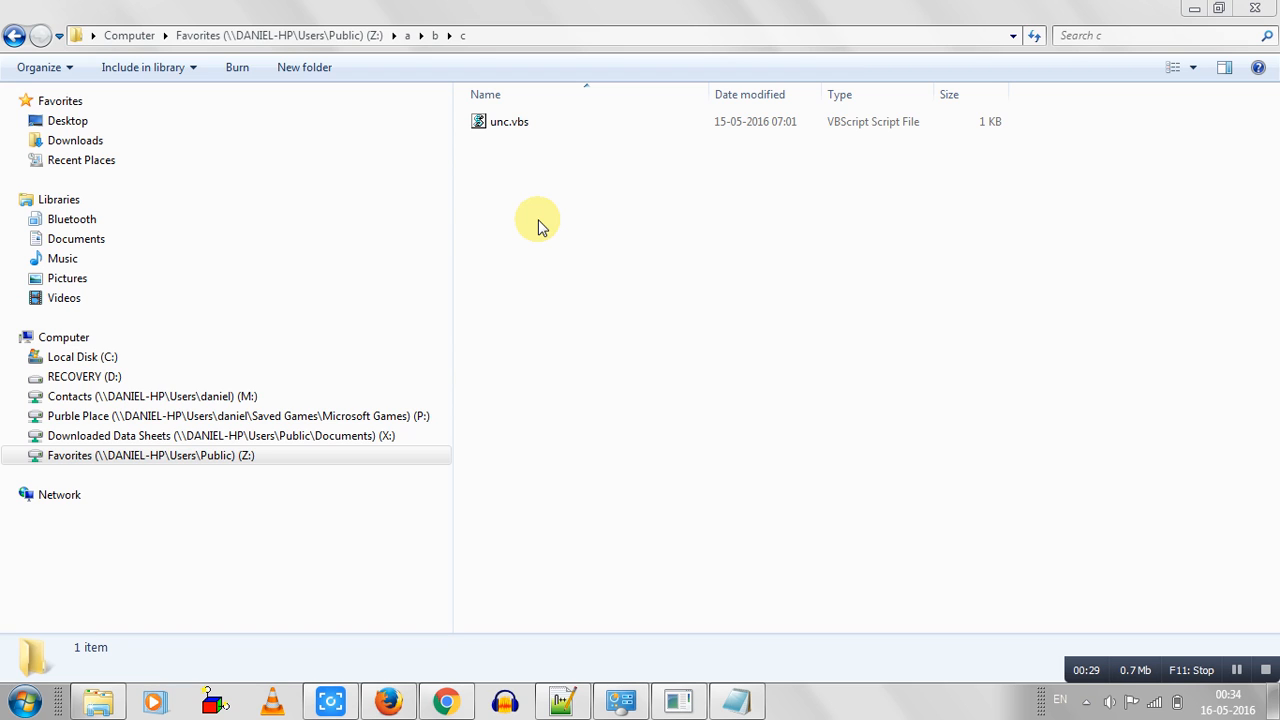
mouse_move(456, 204)
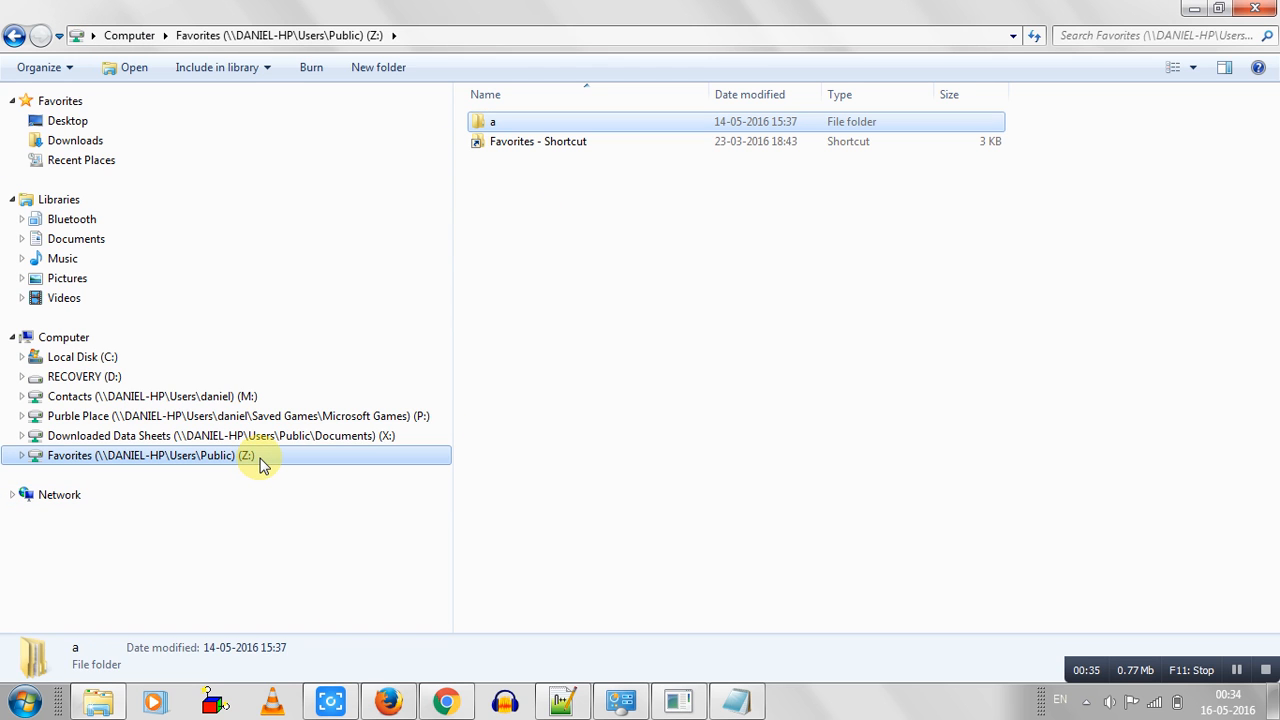
Step: Compose \\DANIEL-HP\Users\Public\Favorites\a\b\c in Notepad from the drive label and folder c's address
double_click(140, 456)
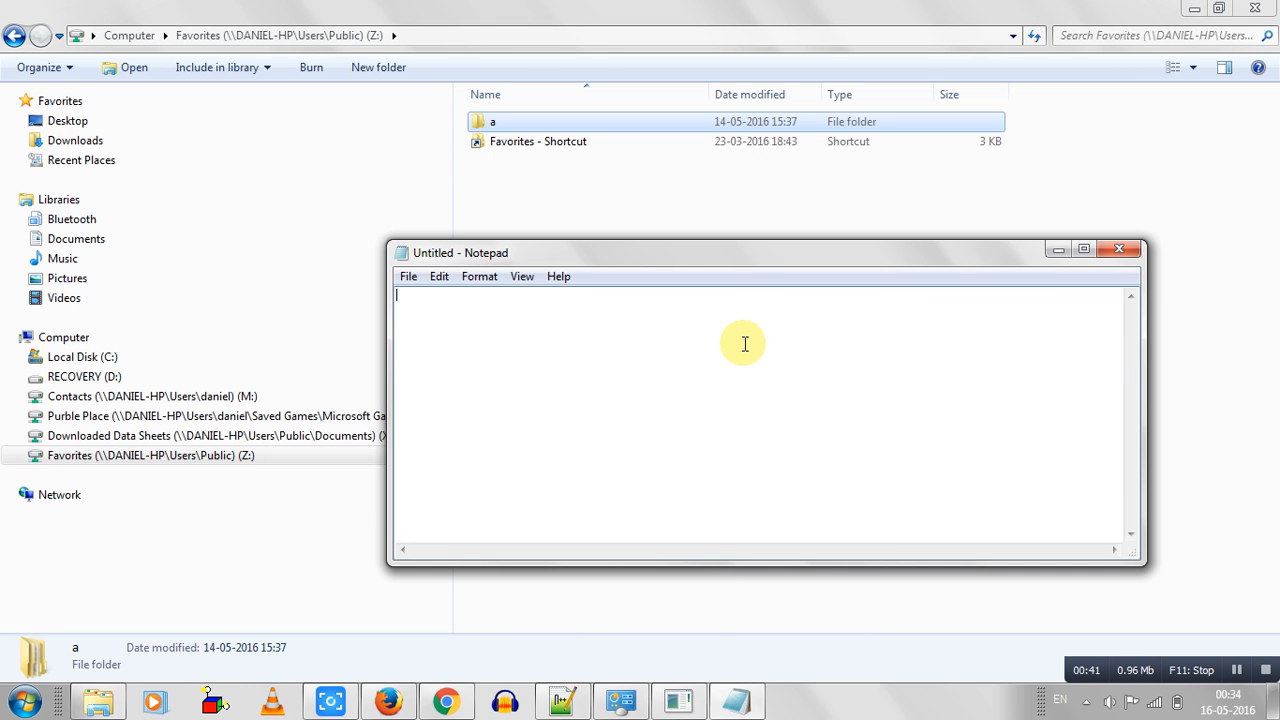
type("Favorites (\\\\DANIEL-HP\\Users\\Public)")
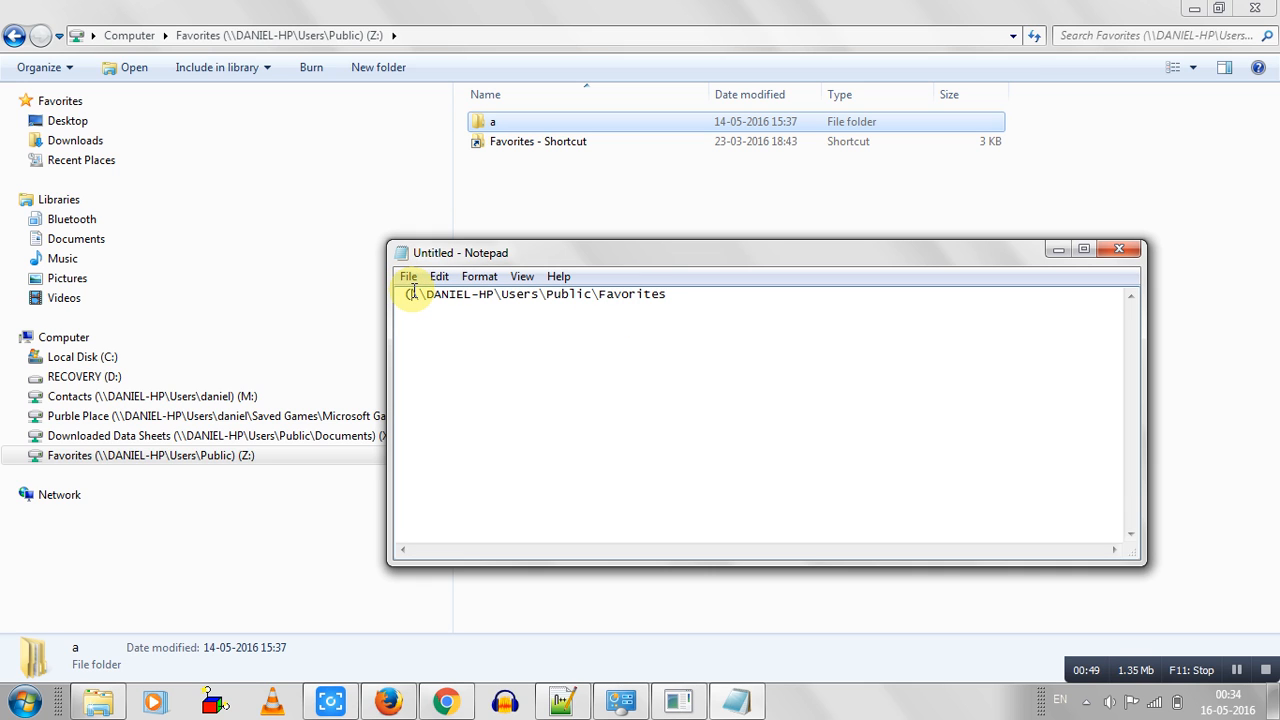
left_click(1120, 248)
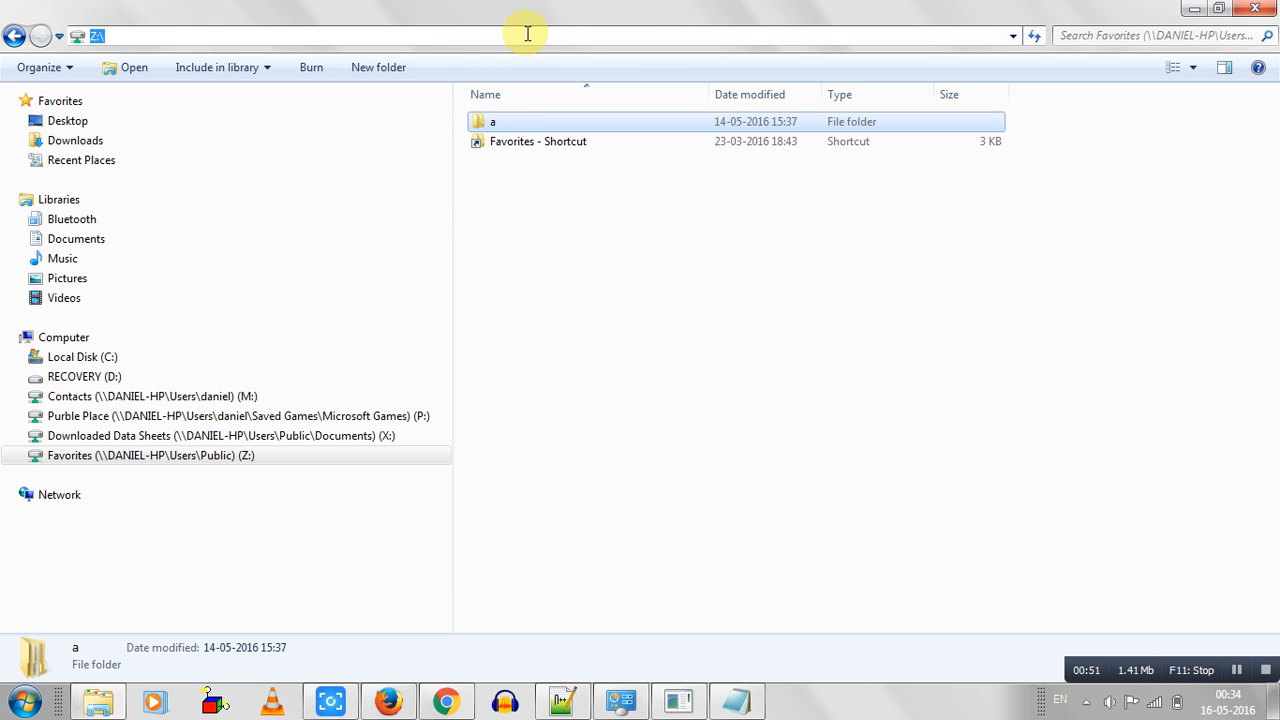
double_click(492, 122)
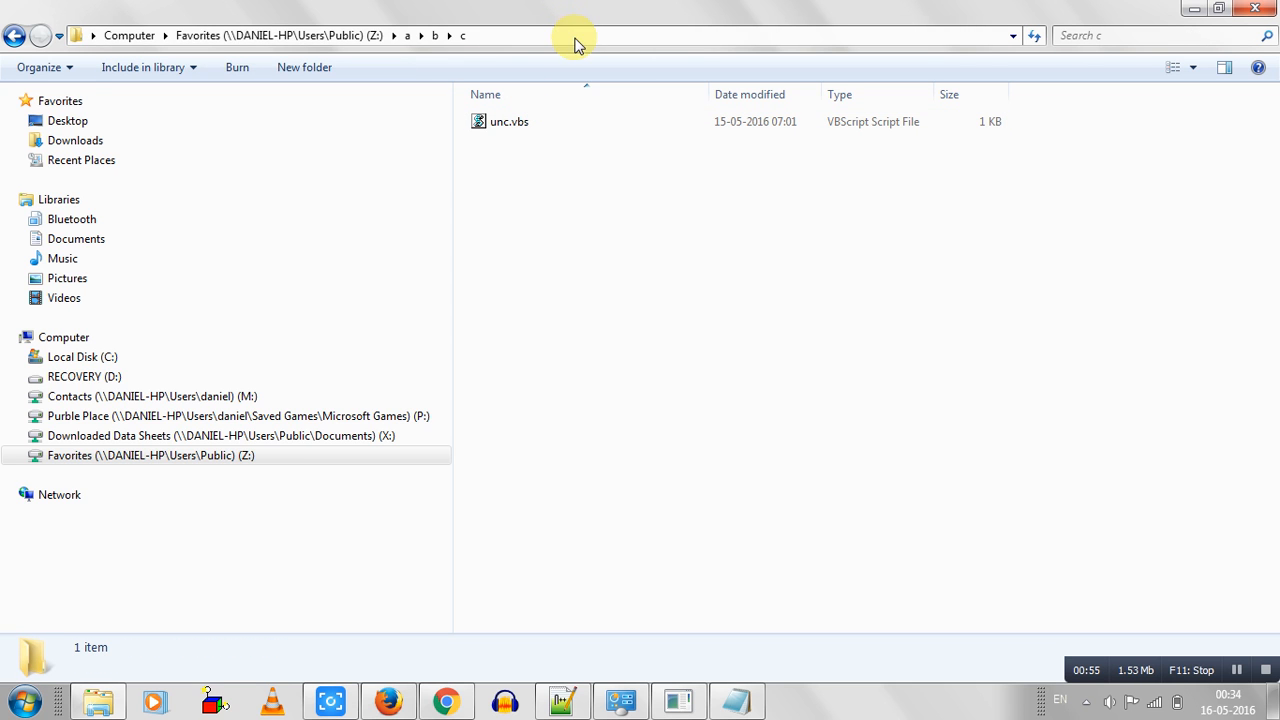
double_click(508, 122)
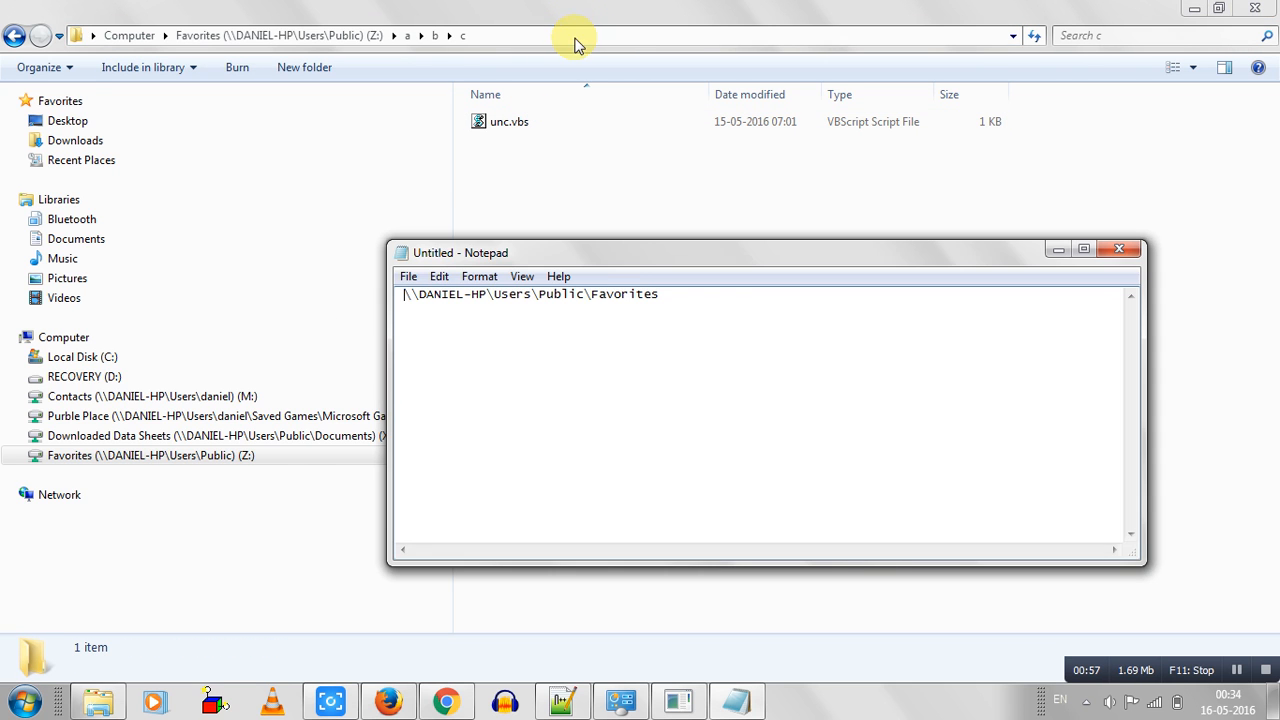
type("z:\\a\\b\\c")
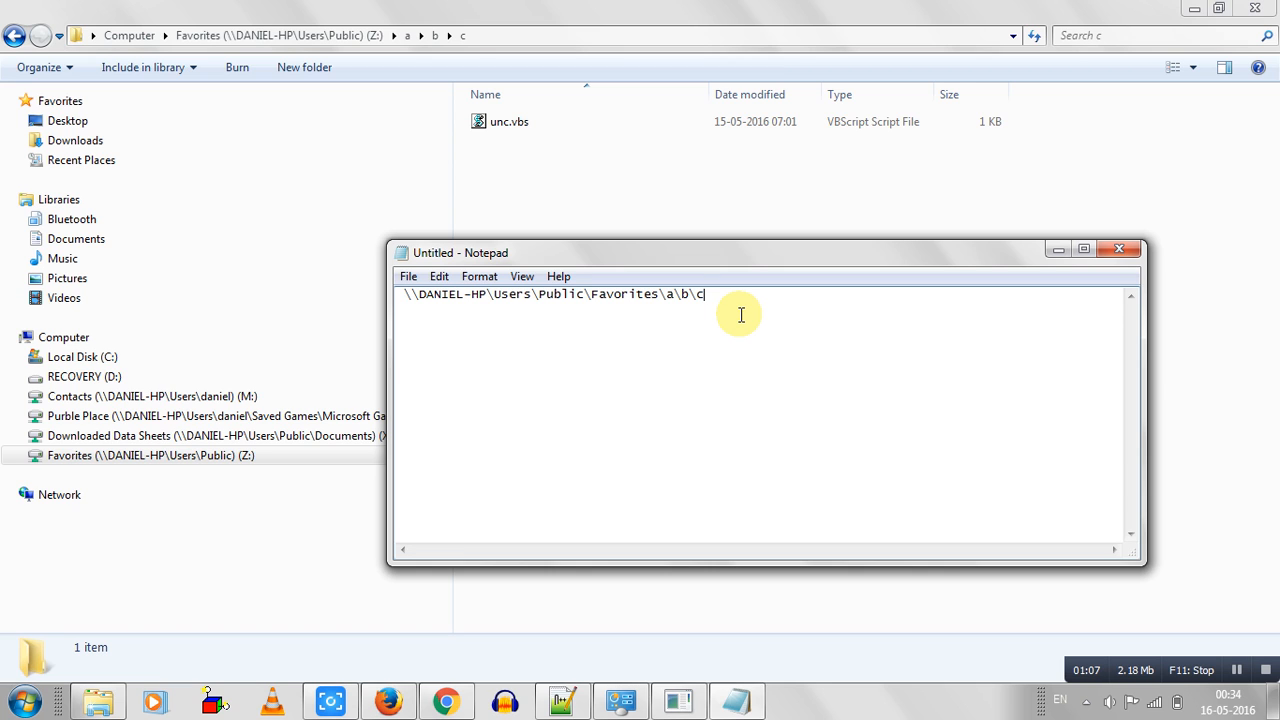
mouse_move(888, 210)
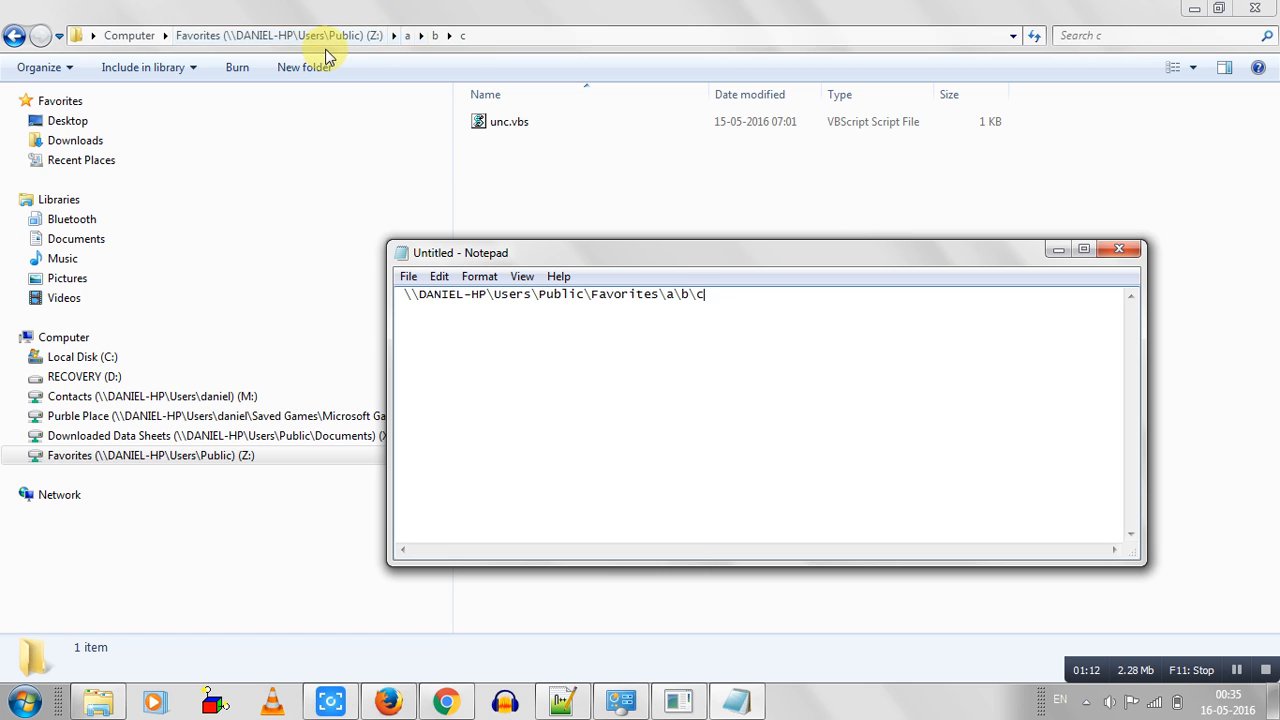
Step: Add the mapped-drive path Z:\a\b\c twice beneath the network path in Notepad
left_click(1120, 252)
type("Z:\\a\\b\\c")
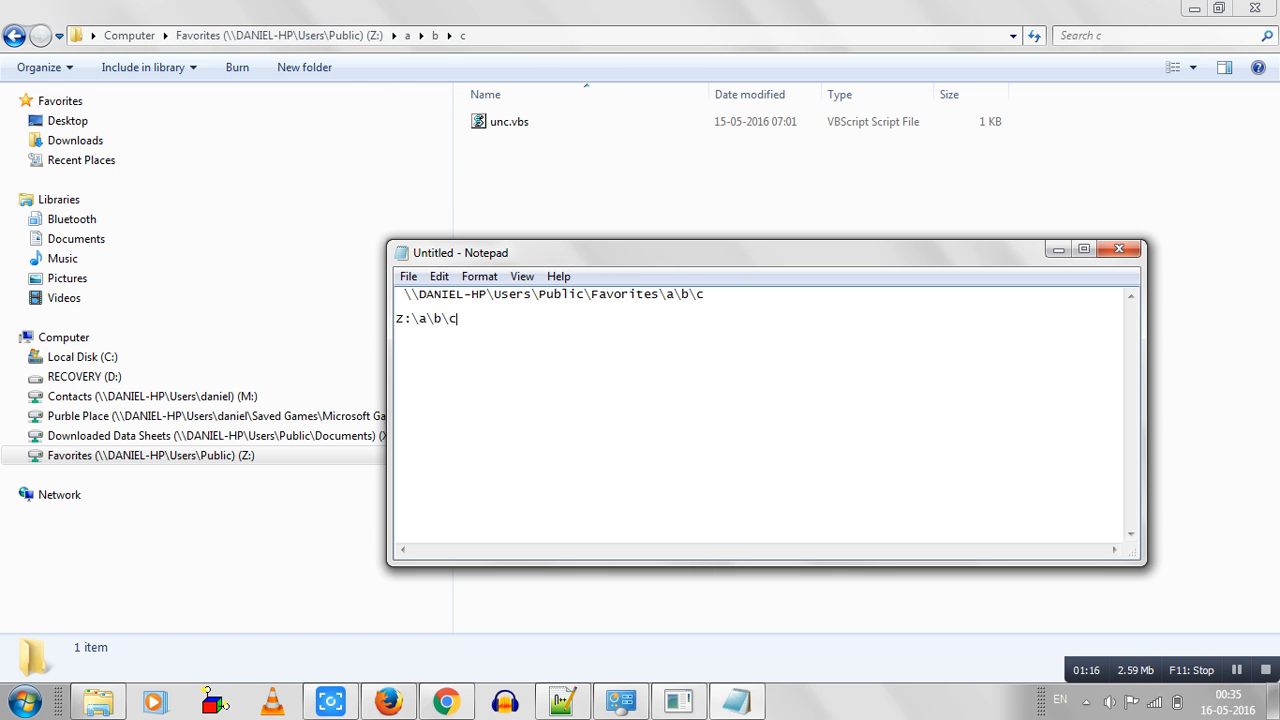
right_click(350, 36)
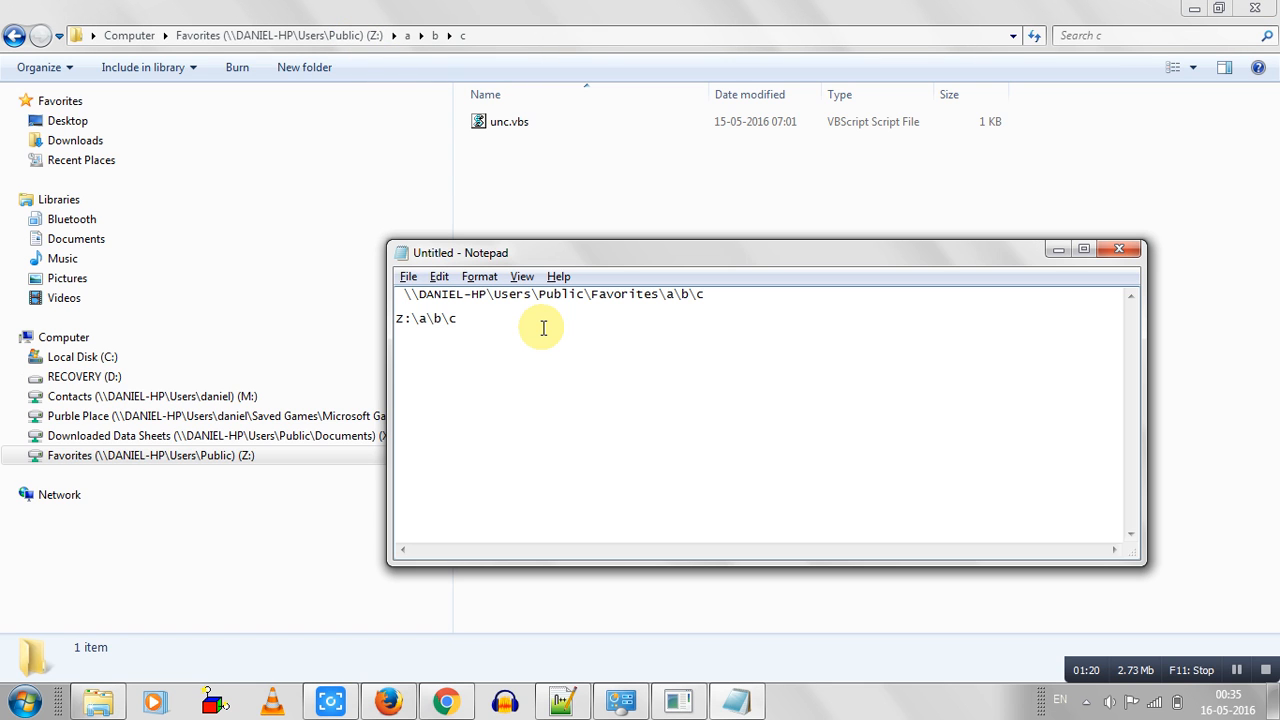
type("Z:\\a\\b\\c")
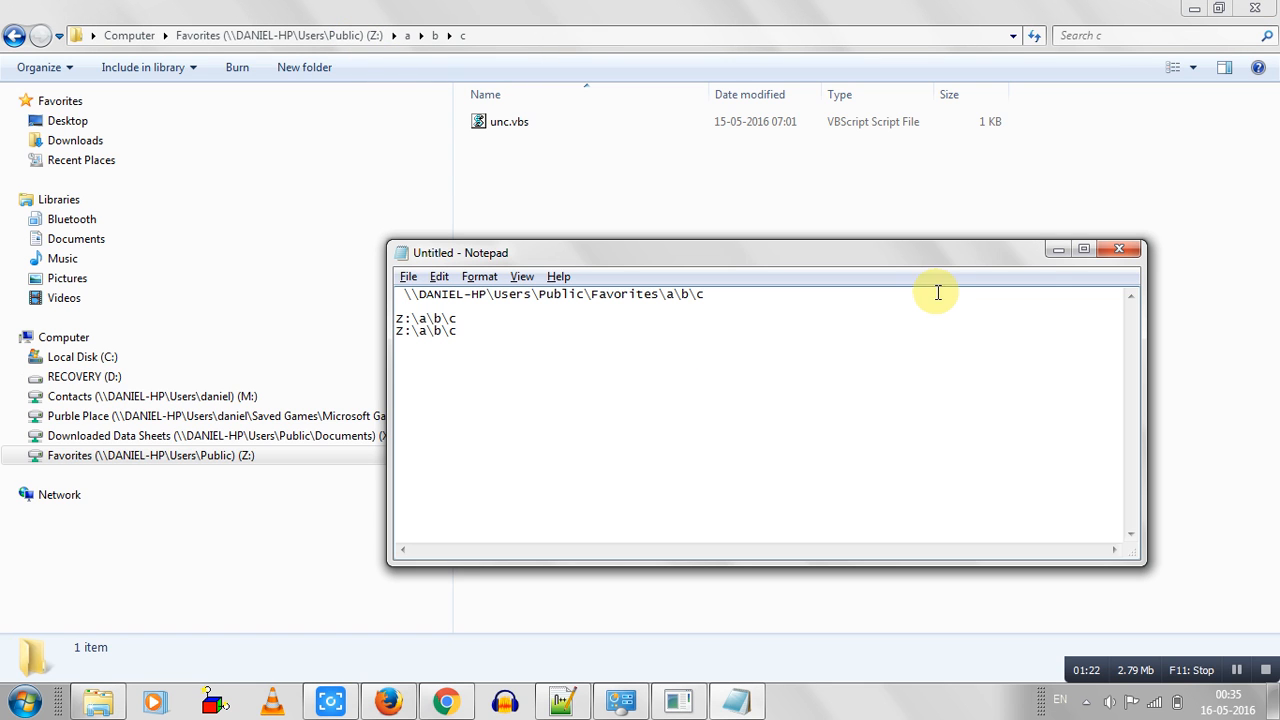
left_click(1120, 248)
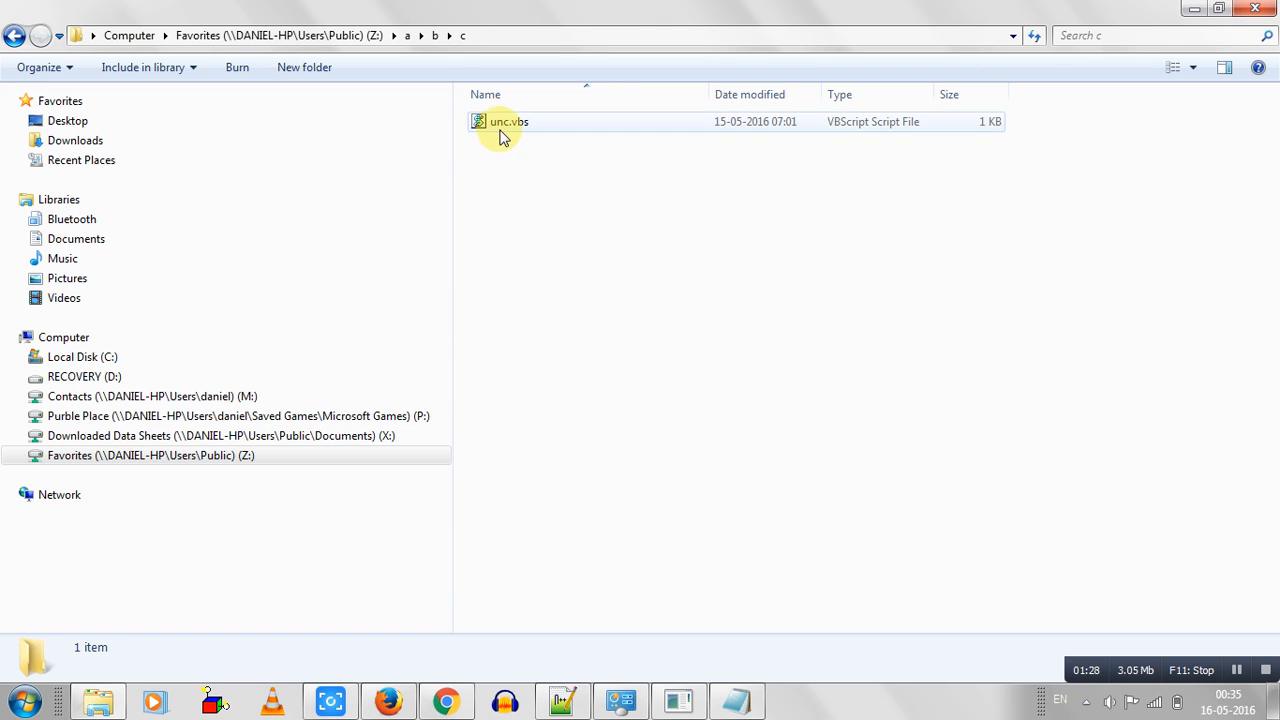
Step: Run unc.vbs and record its reported path \\DANIEL-HP\Users\Public\Favorites\a\b\c in the note
double_click(506, 122)
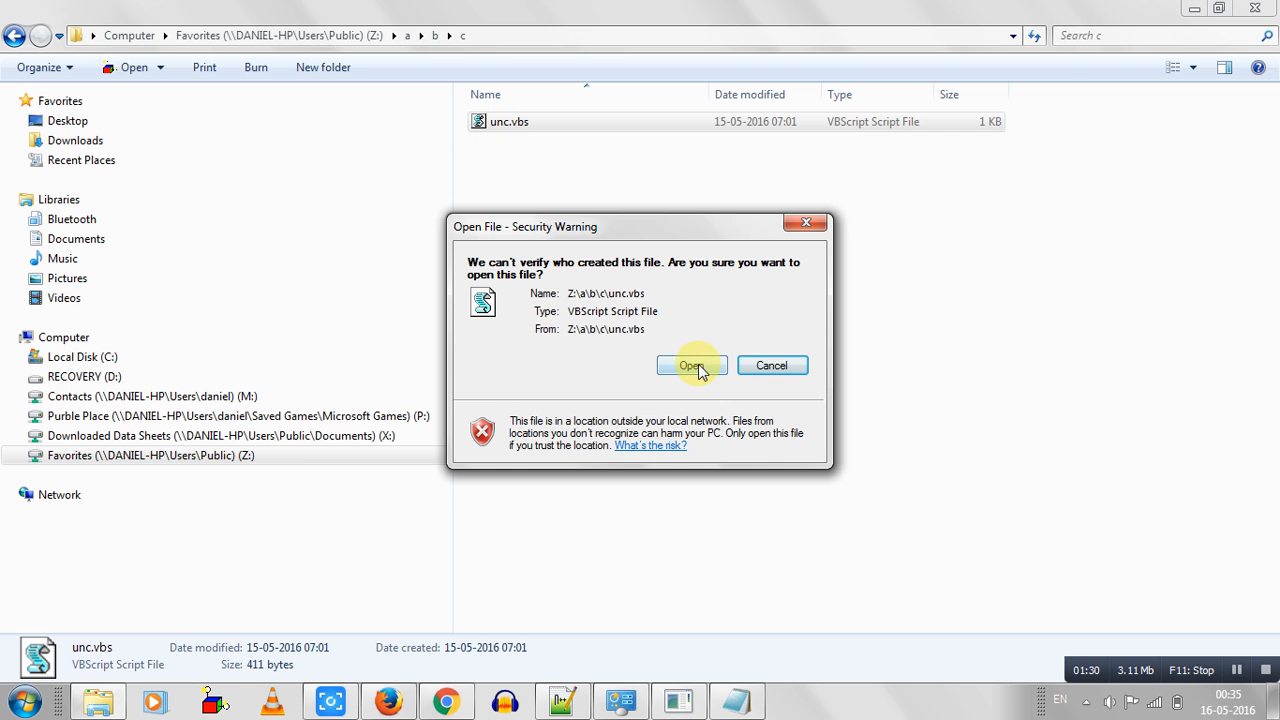
left_click(692, 364)
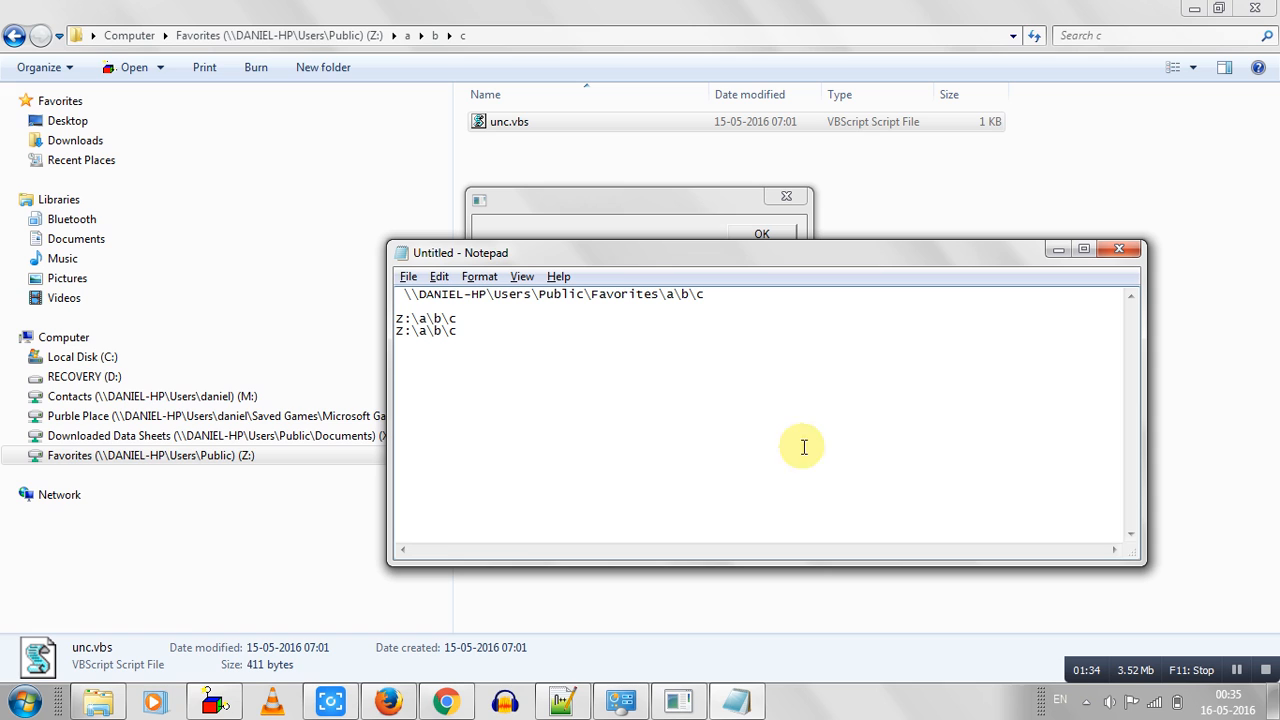
type("\\\\DANIEL-HP\\Users\\Public\\Favorites\\a\\b\\c")
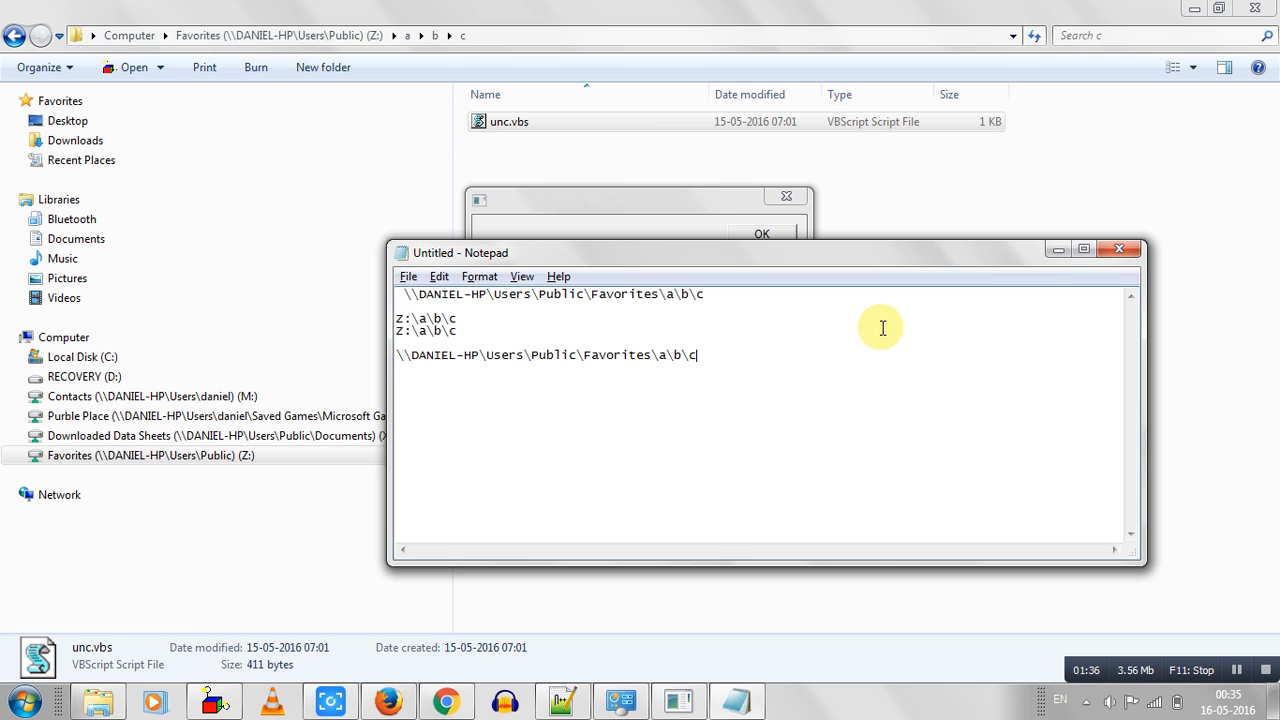
mouse_move(1056, 262)
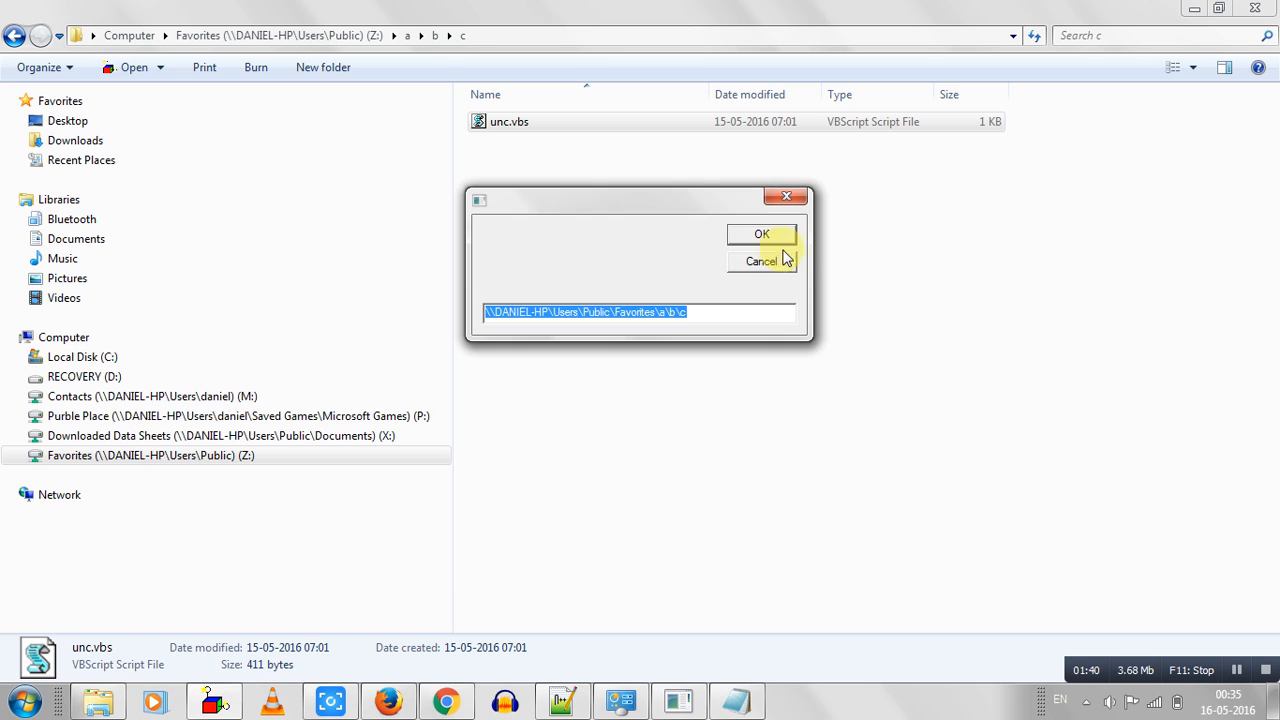
left_click(760, 232)
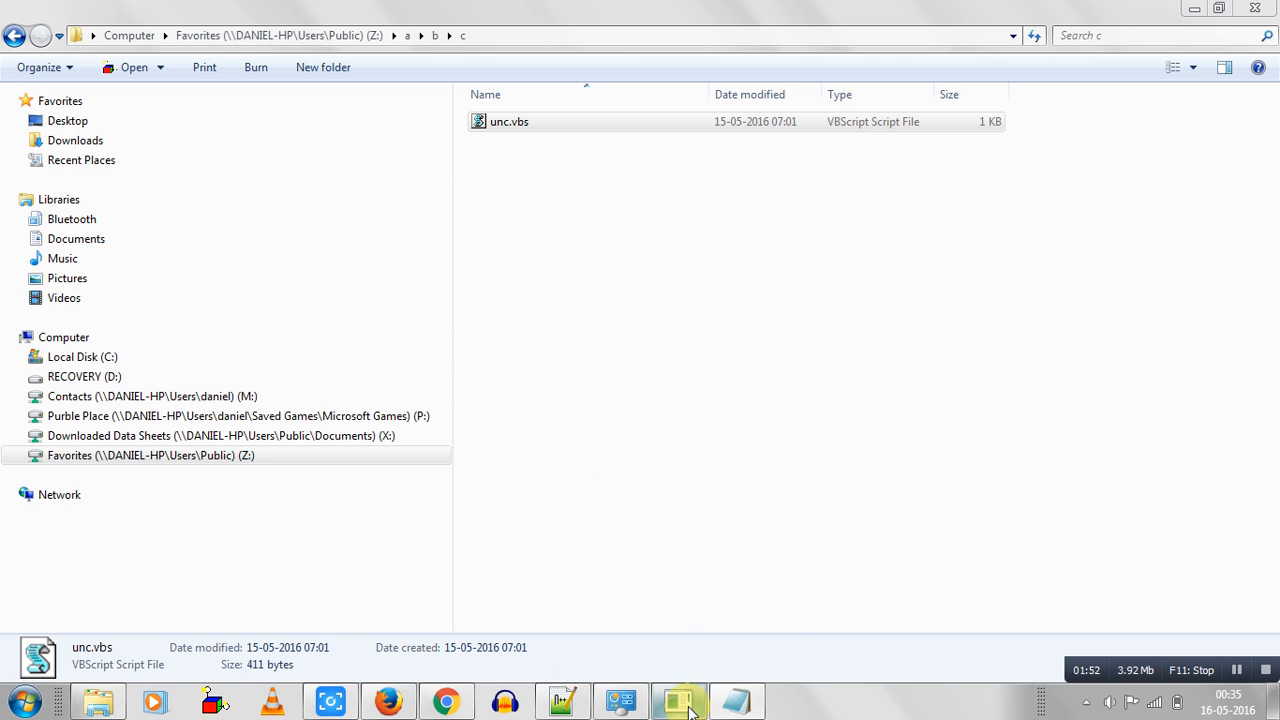
Step: Insert two hyperlinks to \\DANIEL-HP\Users\Public\Favorites\a\b\c\unc.vbs by dragging the script into Word
left_click(676, 700)
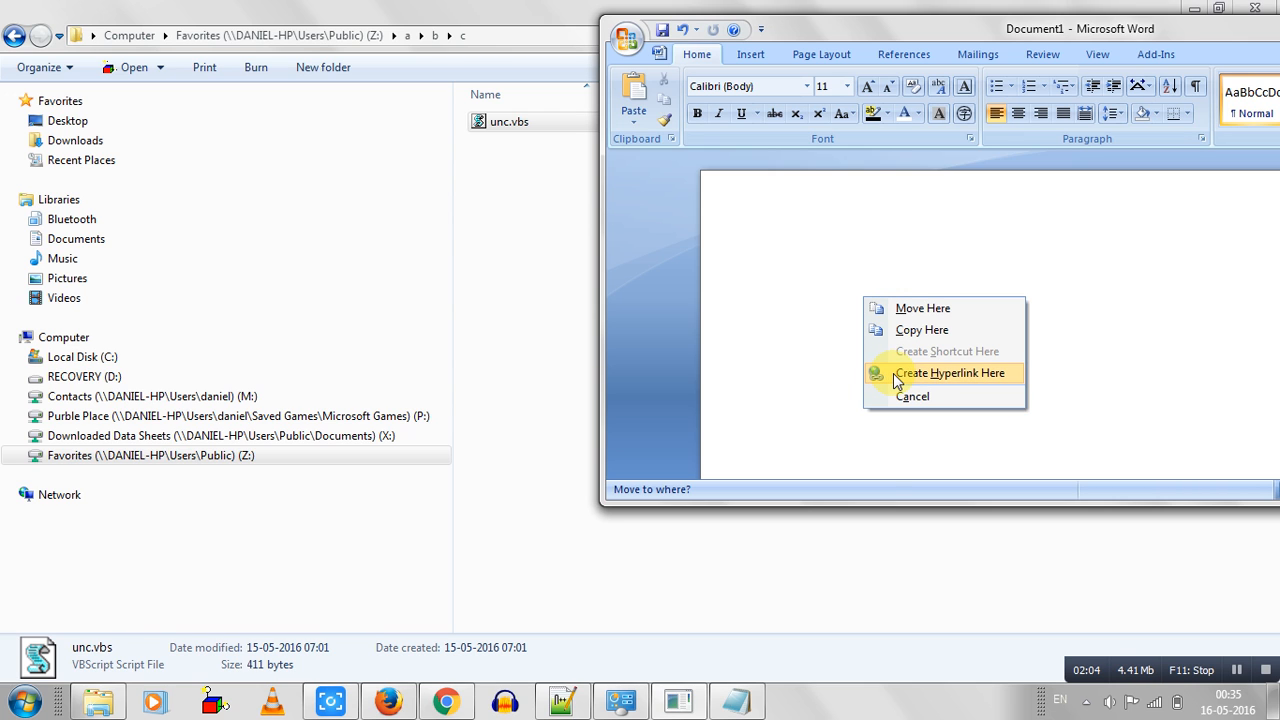
left_click(942, 374)
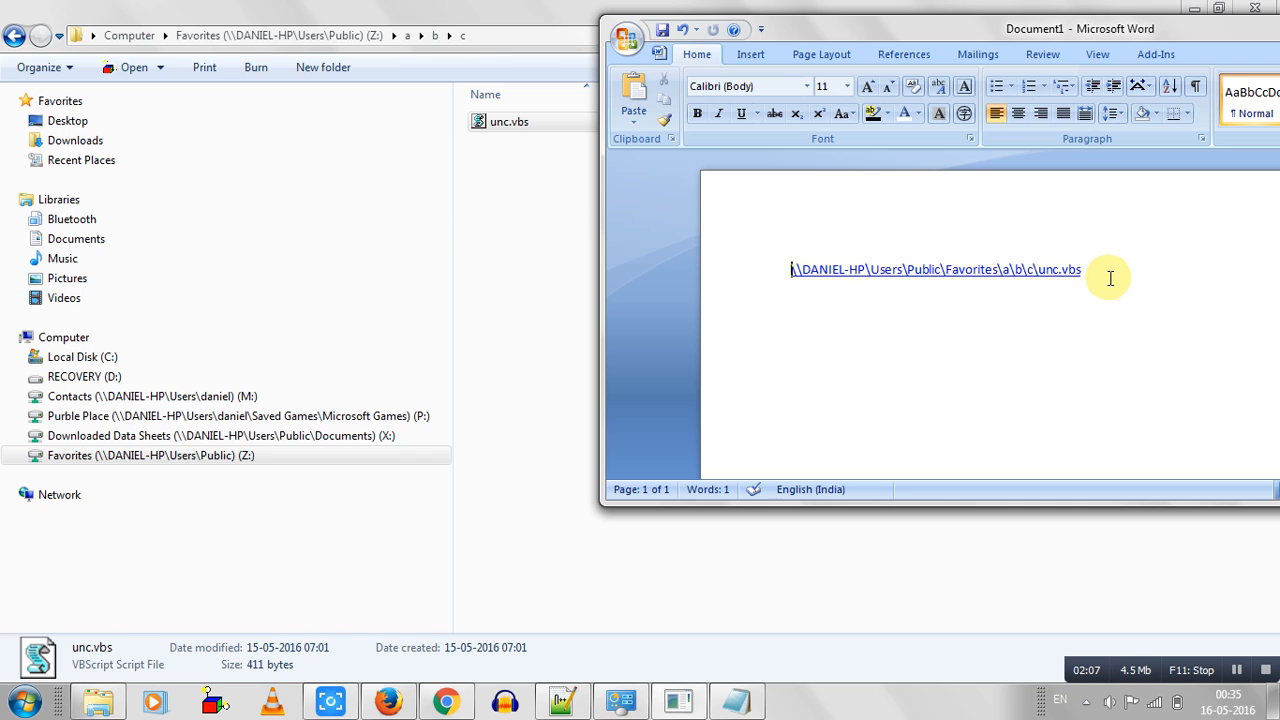
mouse_move(848, 318)
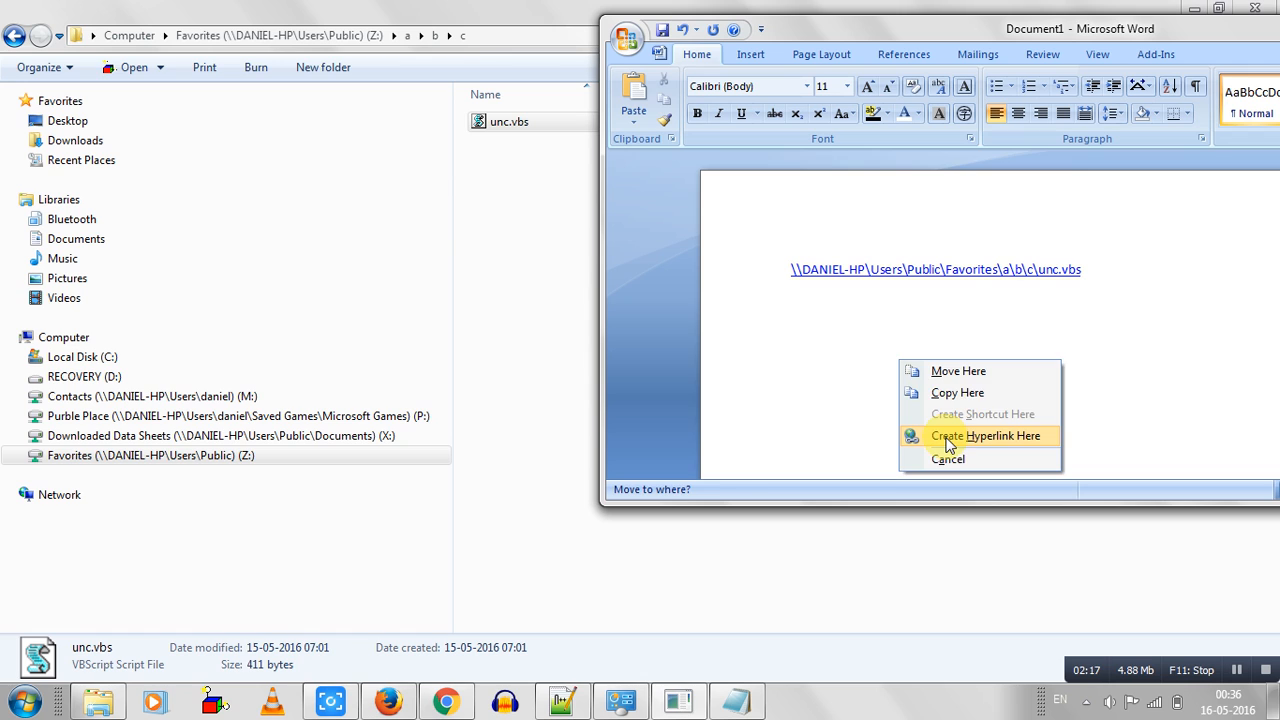
left_click(986, 436)
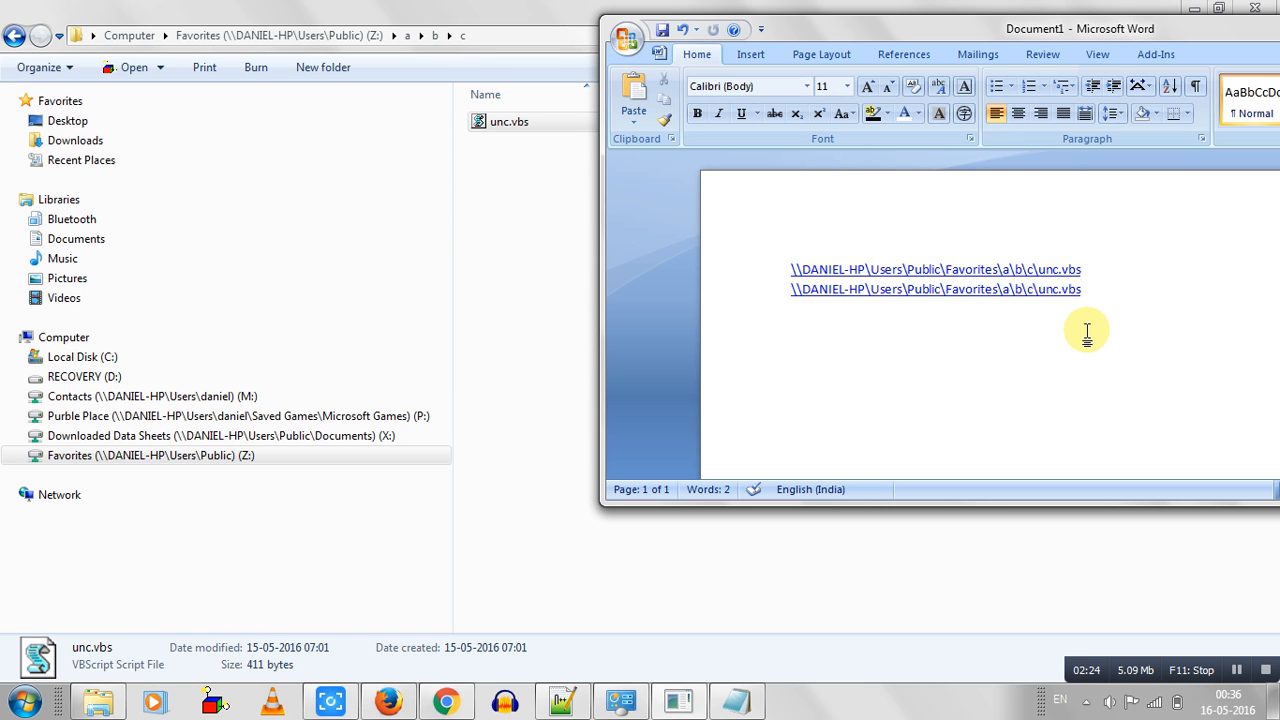
mouse_move(500, 178)
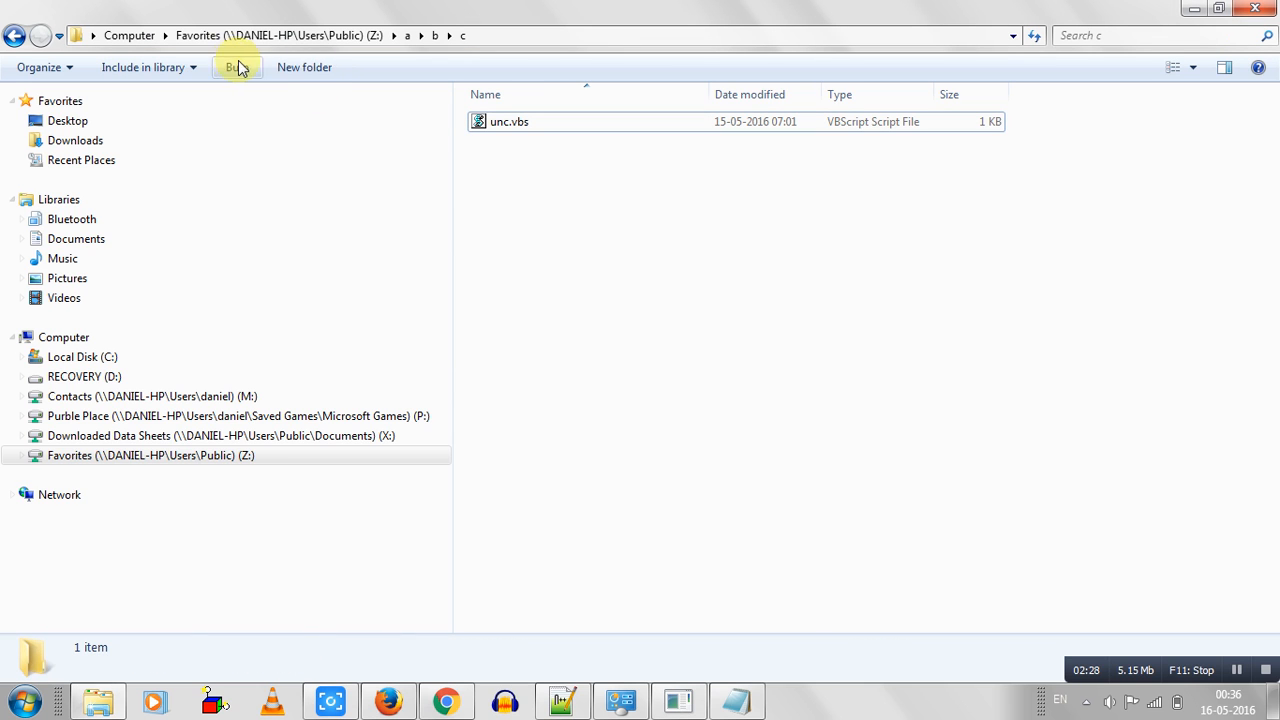
Step: Create New folder in folder c and drag it into Word as a hyperlink to ...\a\b\c\New folder
left_click(304, 68)
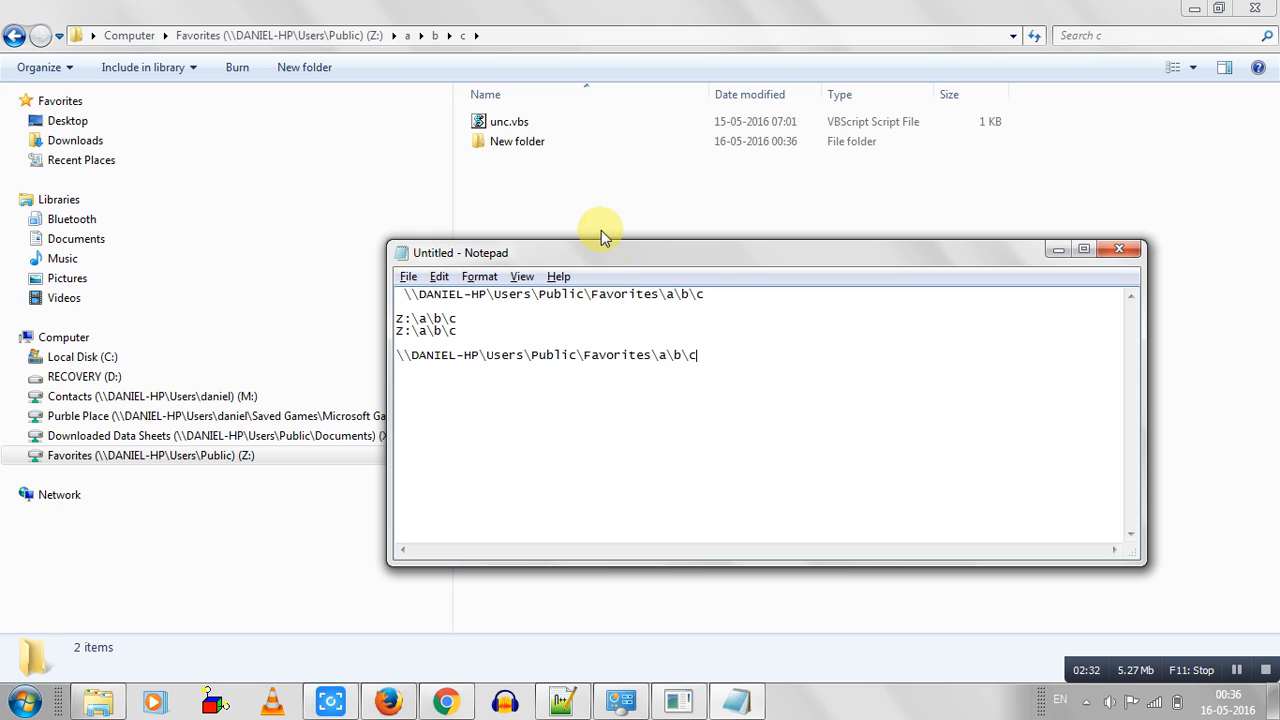
left_click(1120, 248)
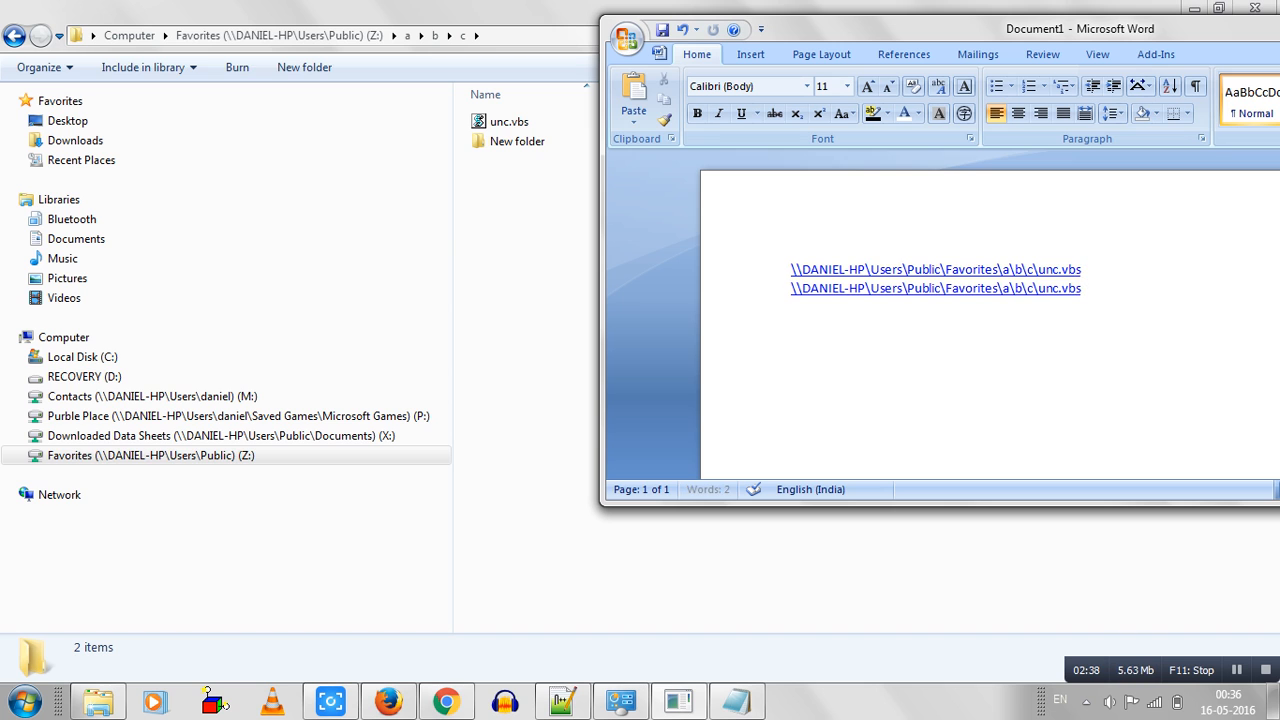
left_click(512, 140)
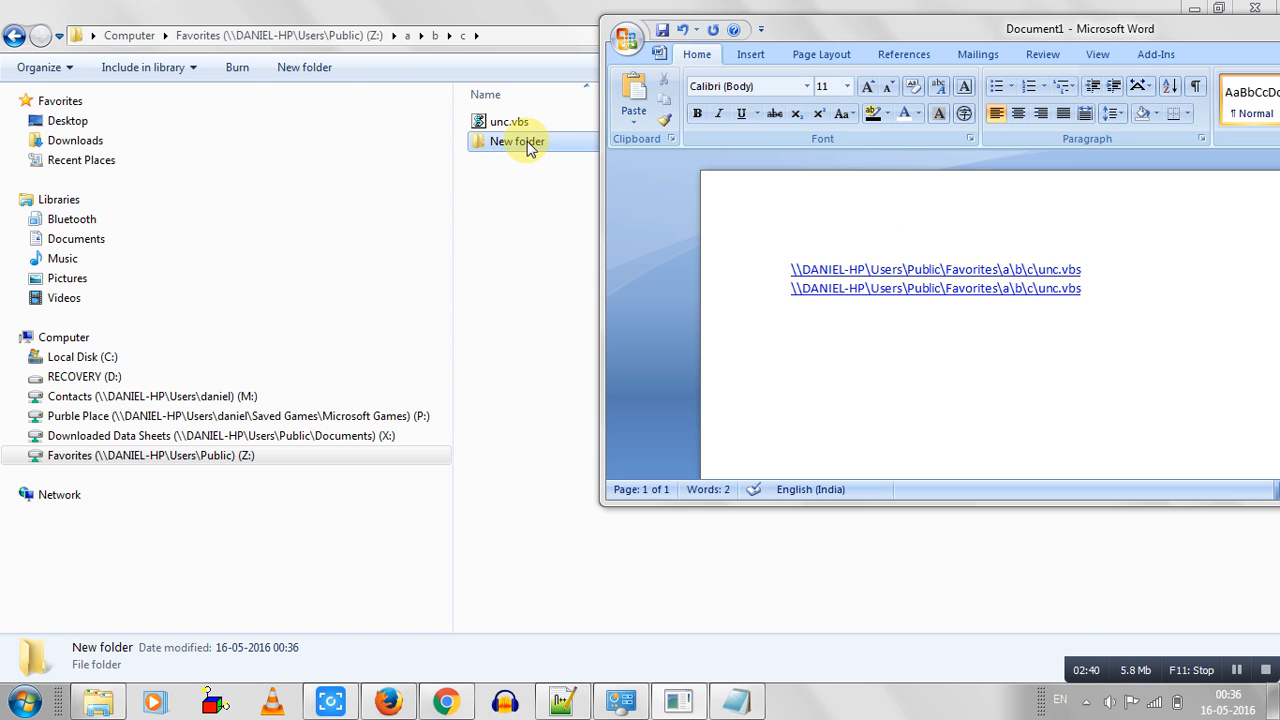
left_click_drag(516, 140, 796, 336)
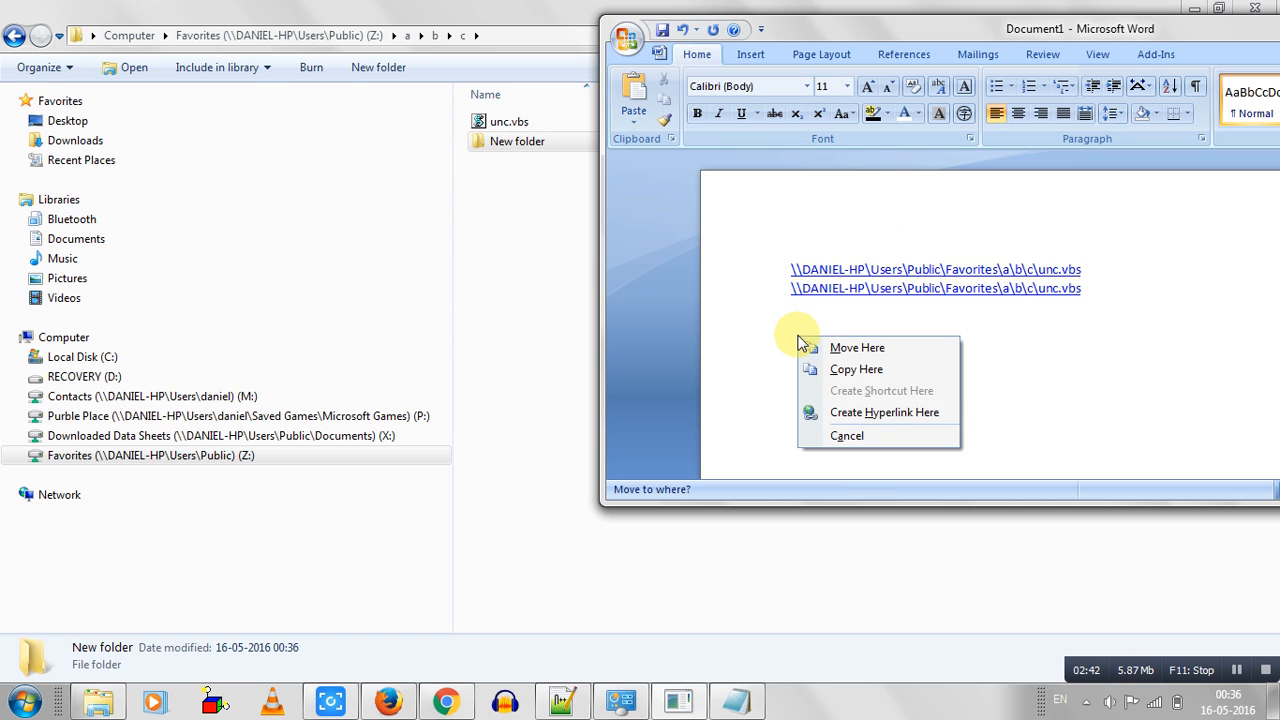
left_click(884, 412)
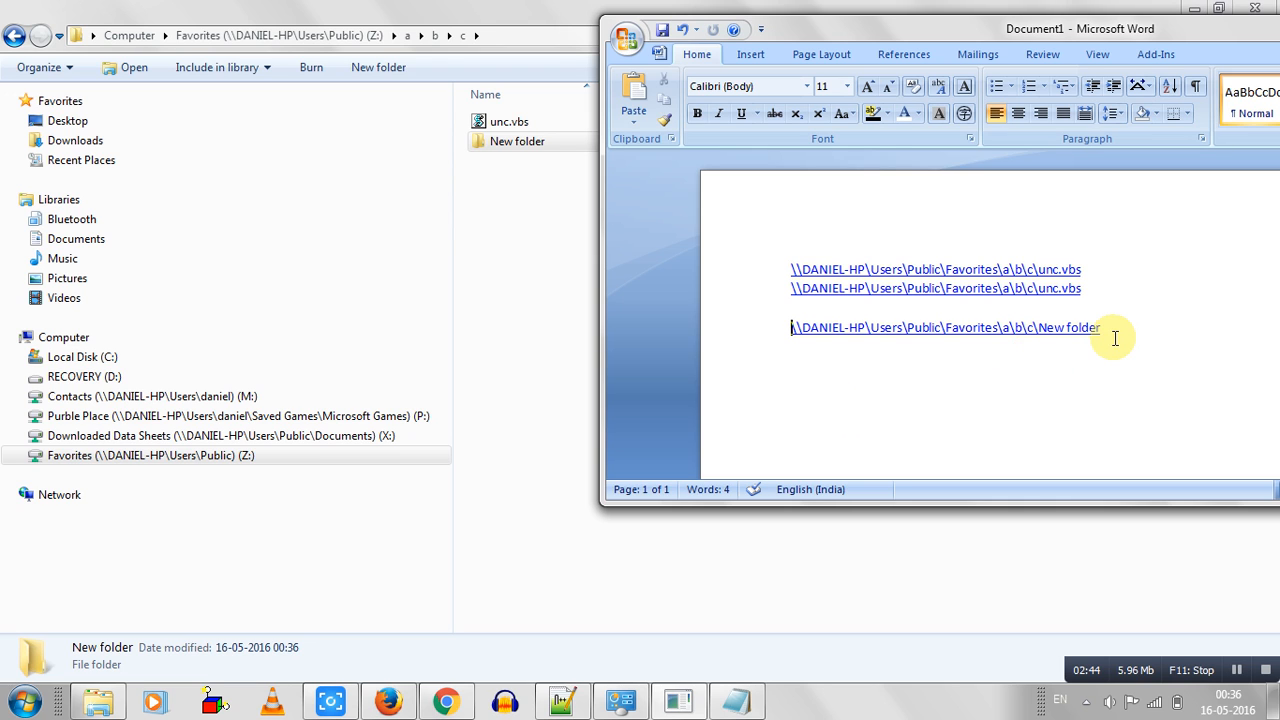
mouse_move(576, 278)
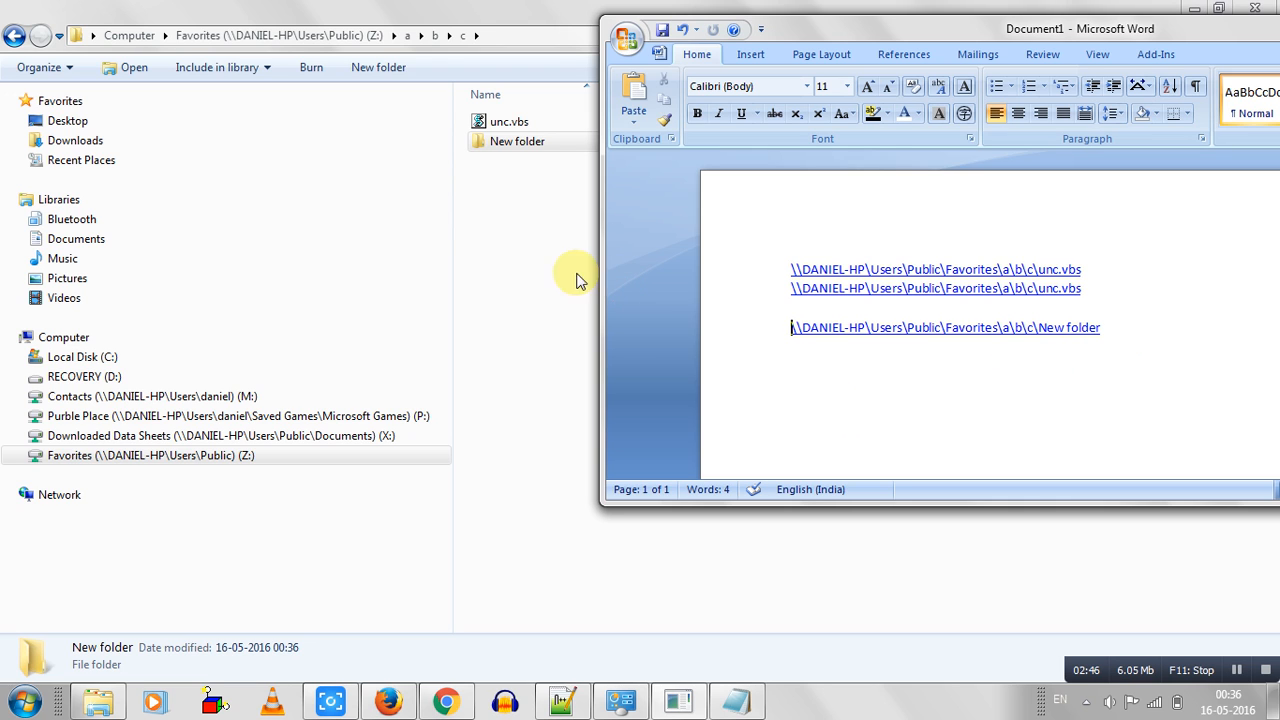